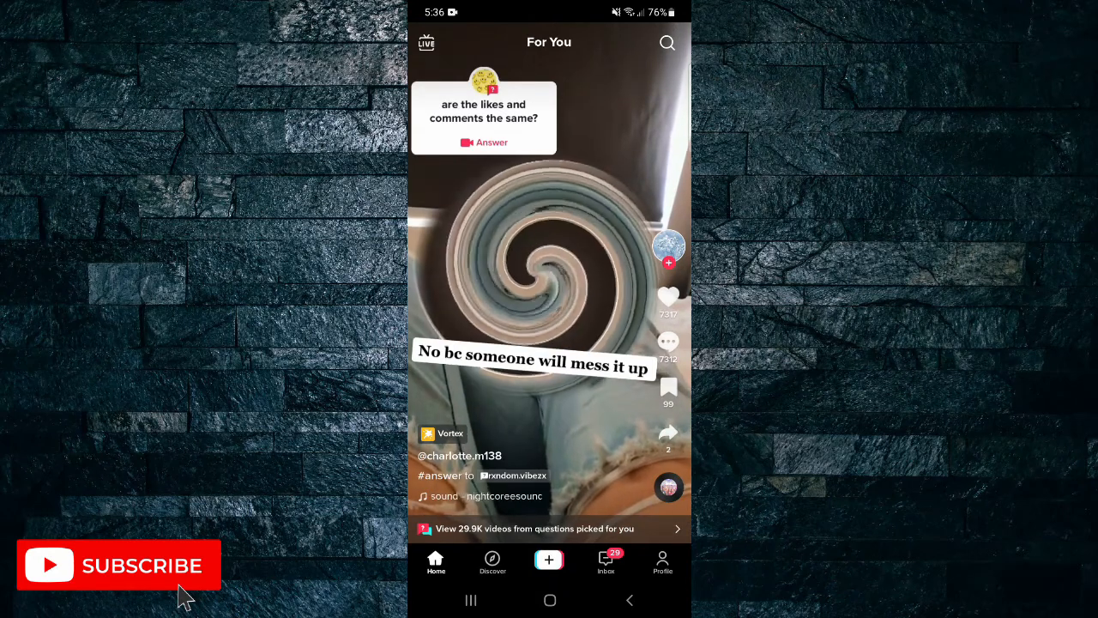
- Reach the empty bio editor via your profile's Edit profile page
left_click(663, 563)
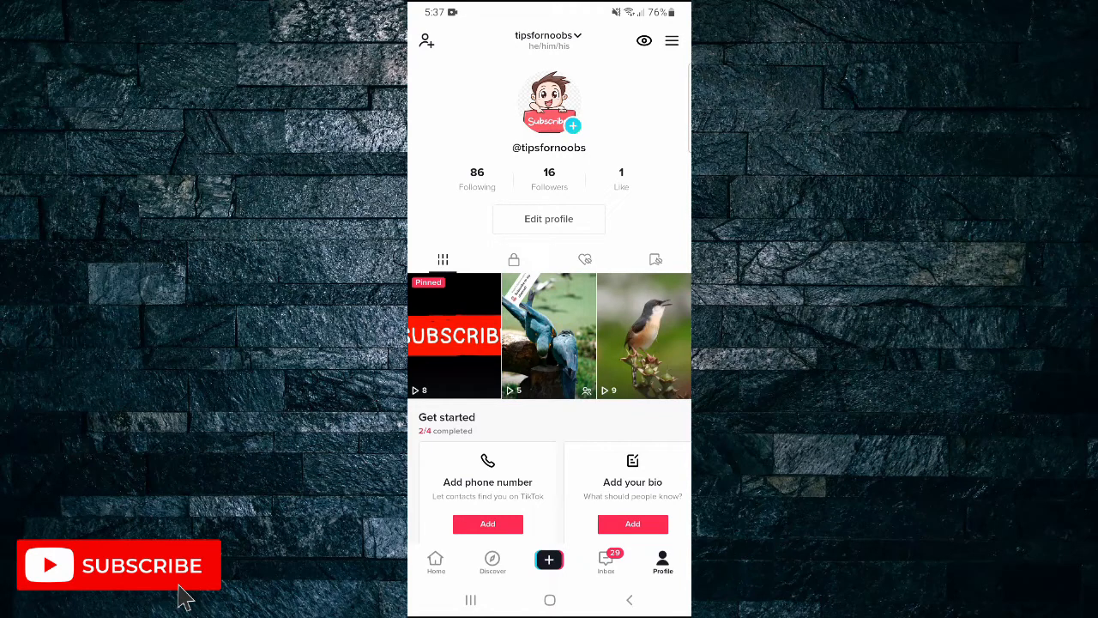
left_click(549, 220)
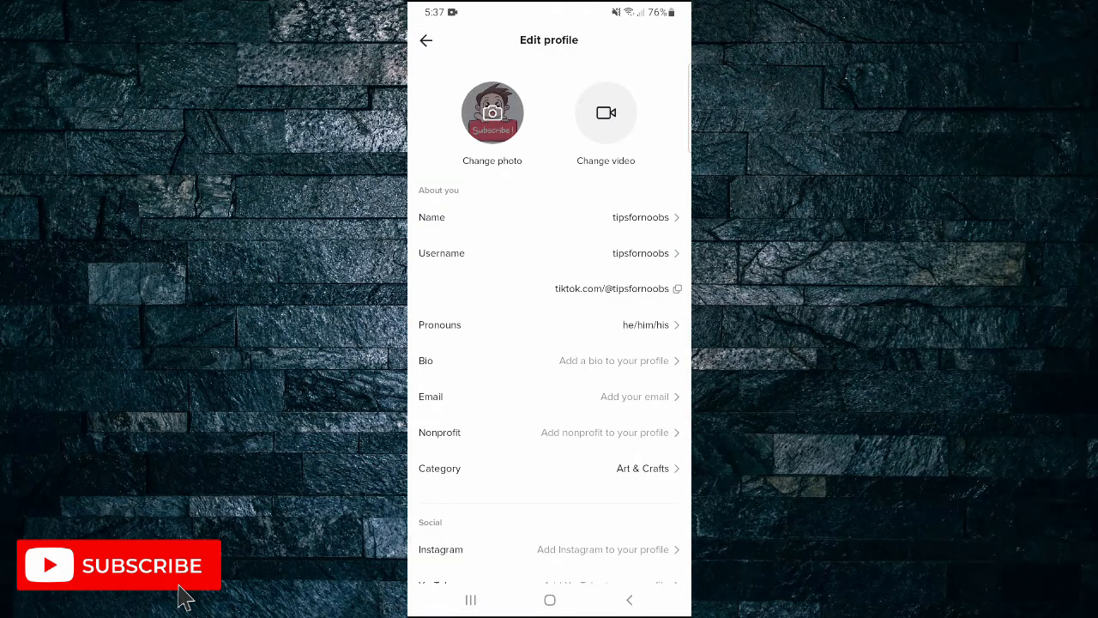
left_click(549, 360)
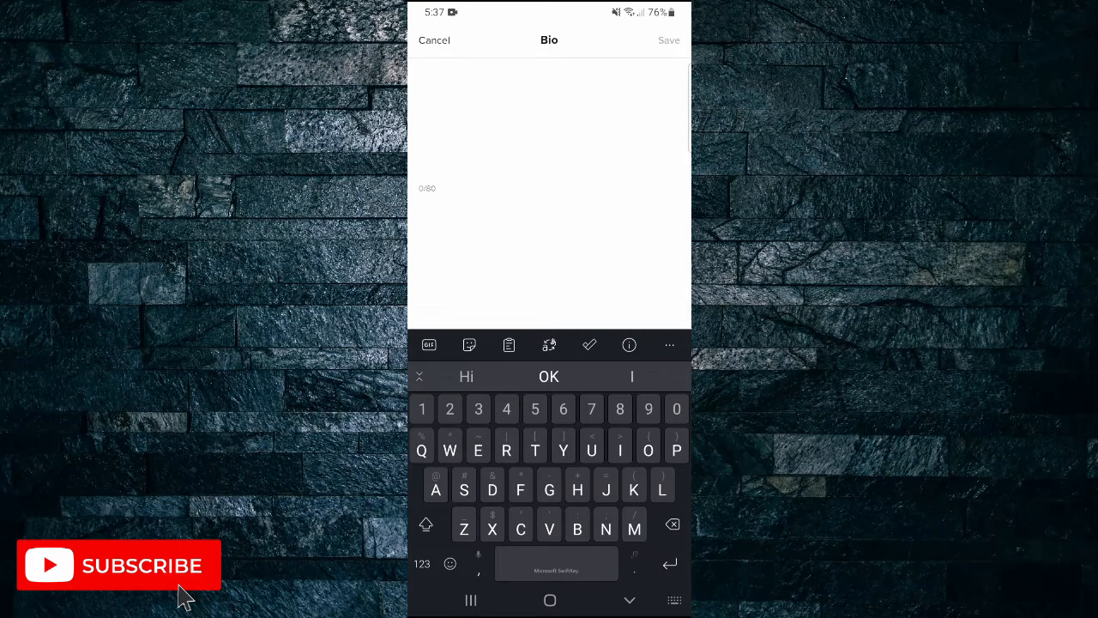
type("www")
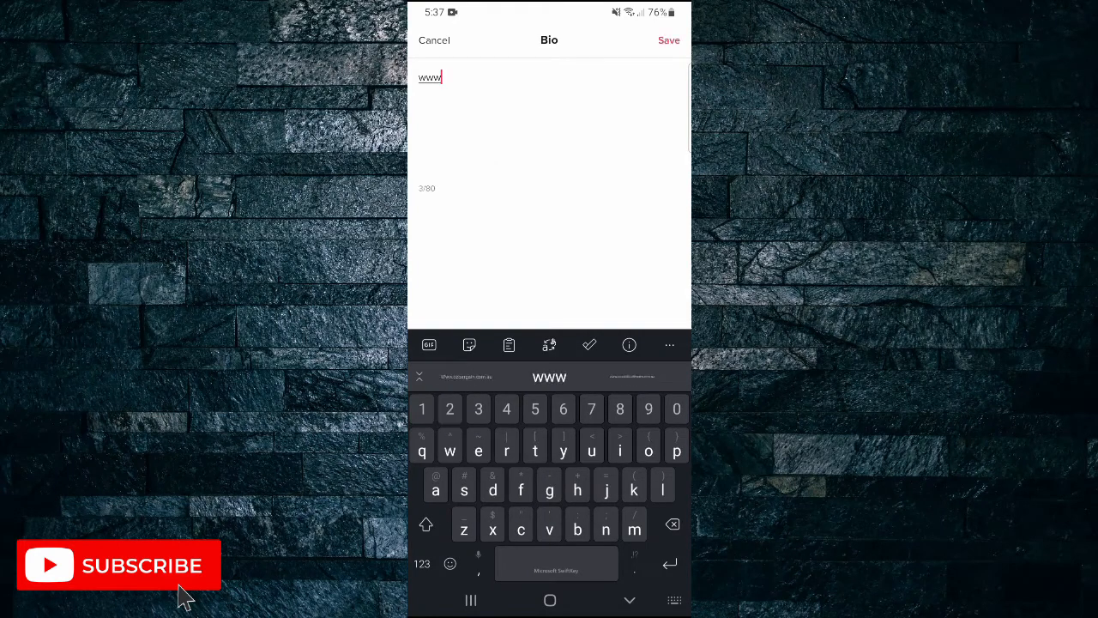
type(".goo")
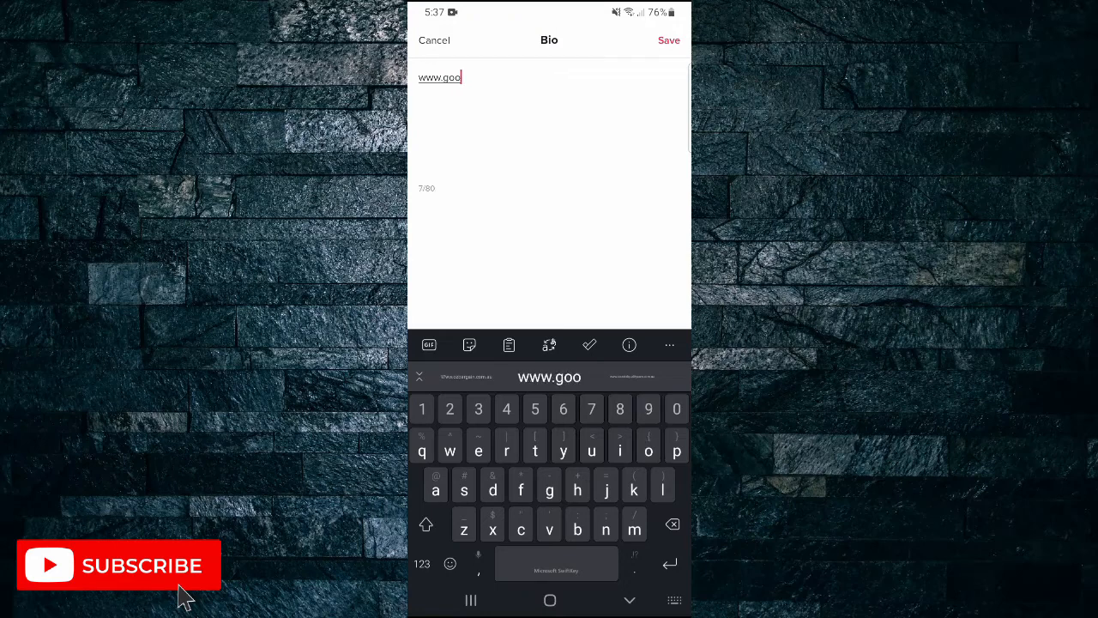
type("gl")
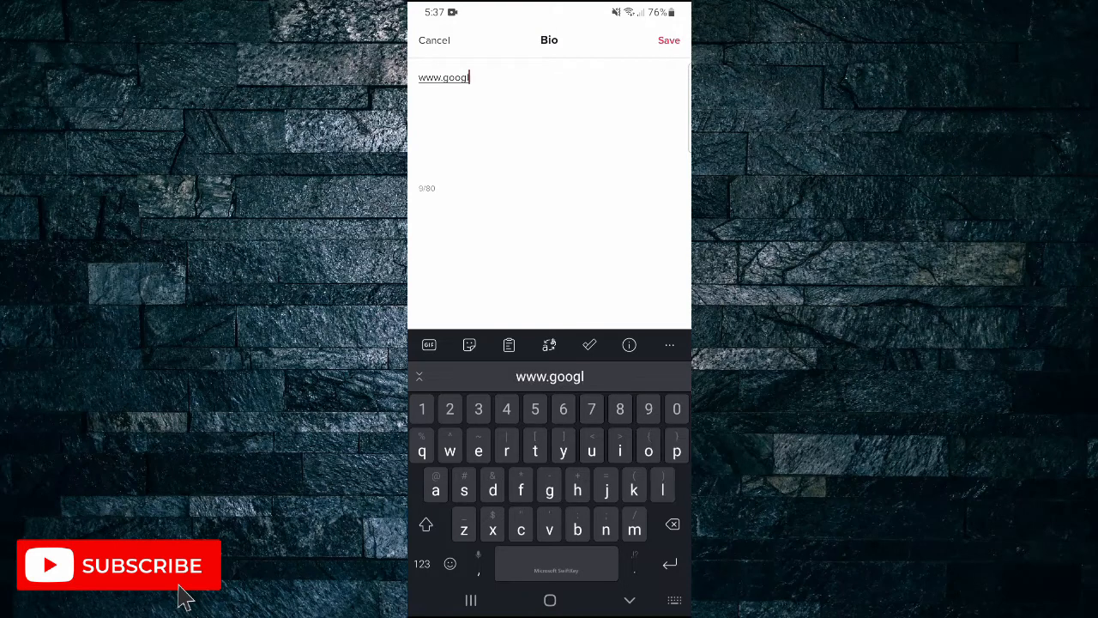
type("e.")
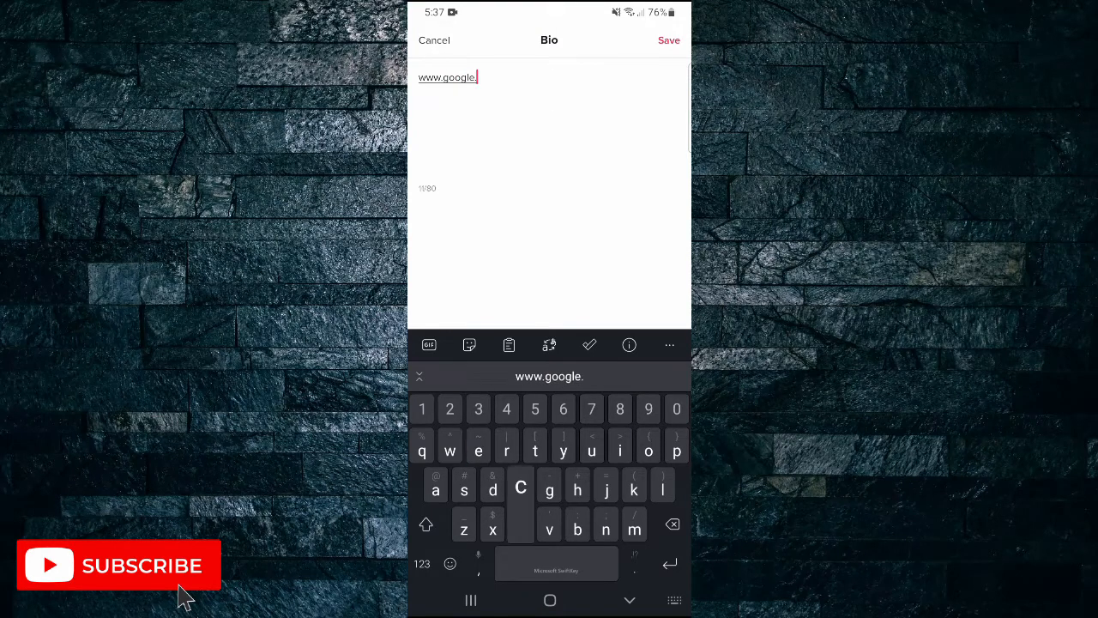
type("com")
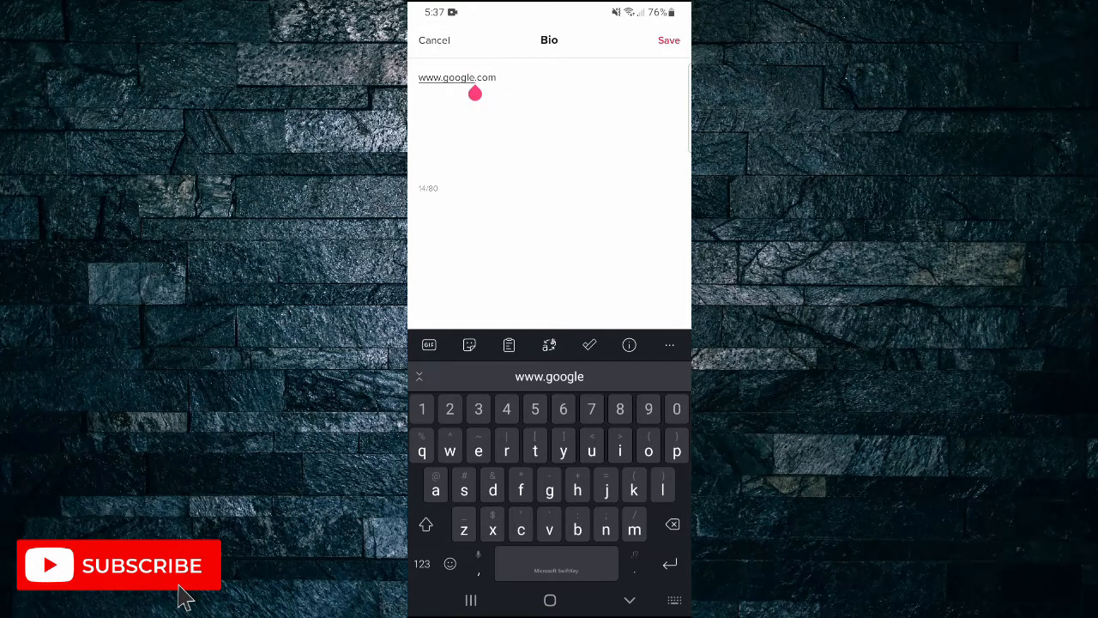
left_click(669, 41)
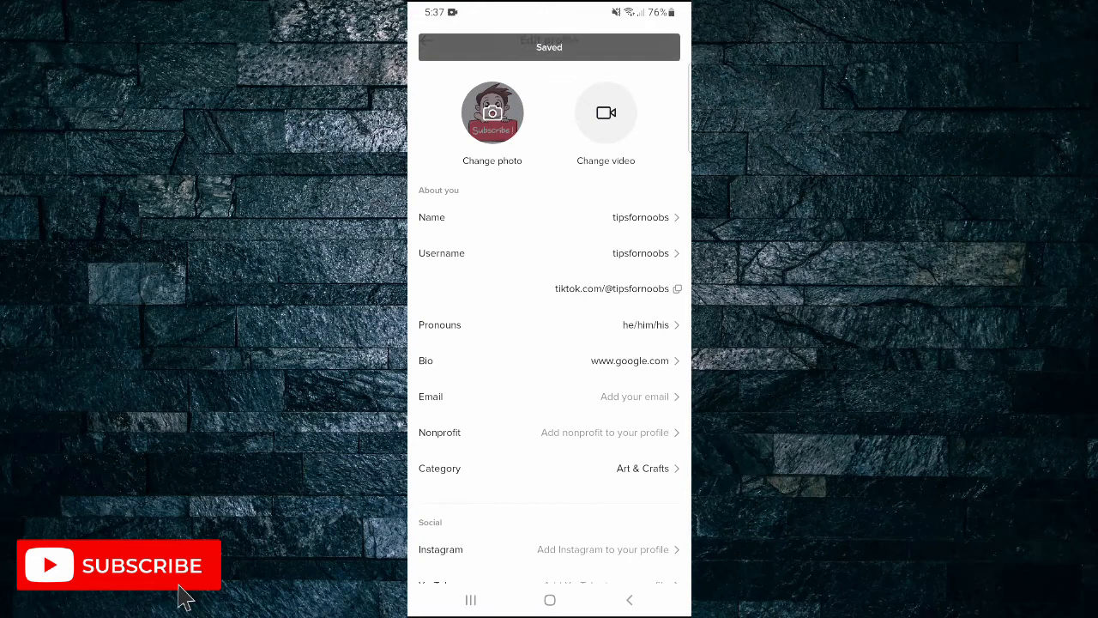